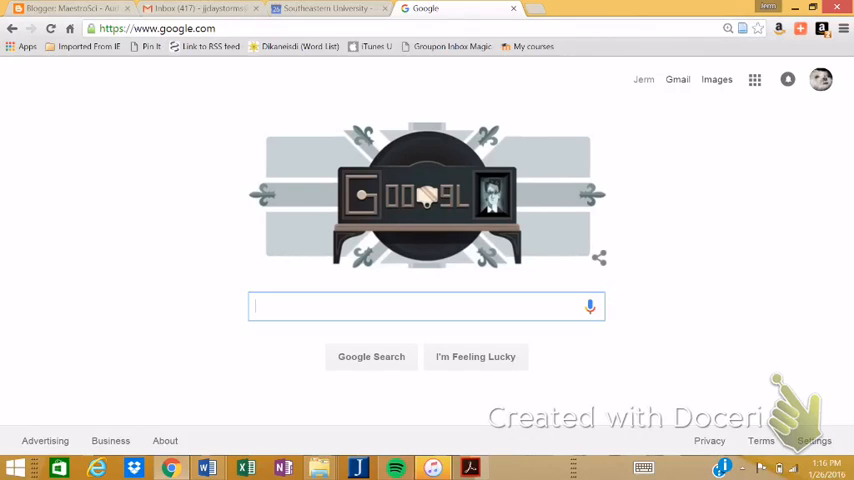
pyautogui.moveTo(207, 467)
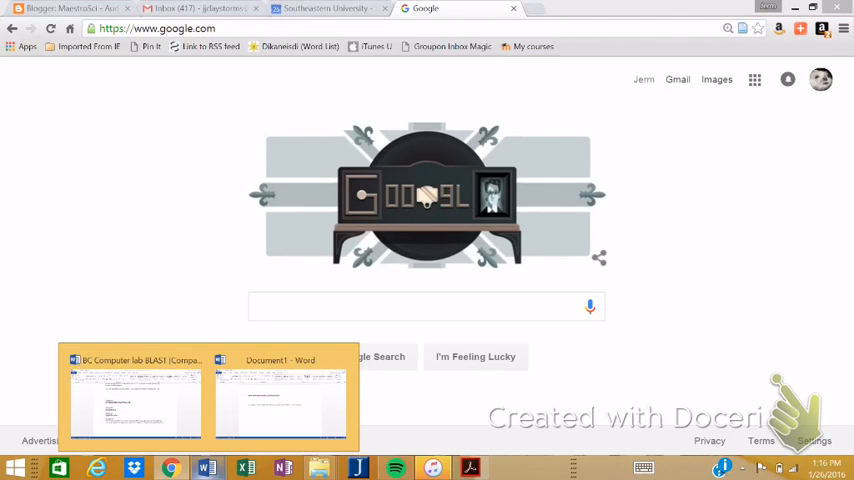
# Open the BC Computer lab BLAST handout in Word and scroll through its questions and sequences A–D.
pyautogui.click(135, 395)
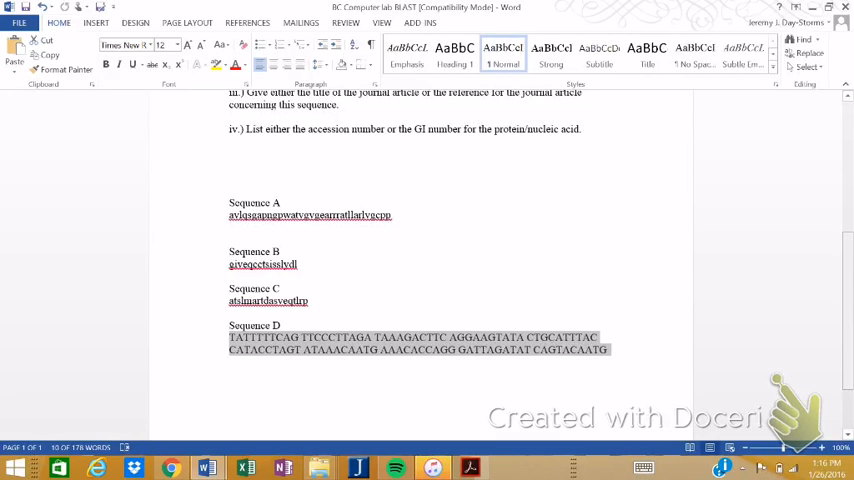
pyautogui.scroll(3)
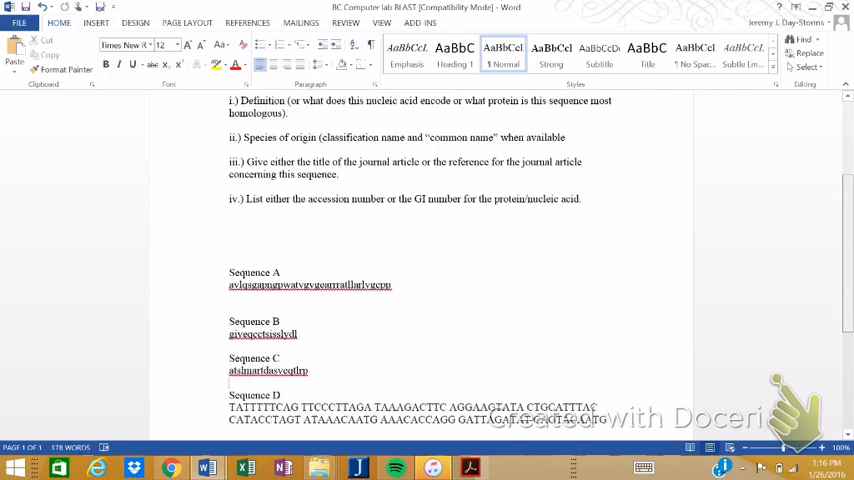
pyautogui.scroll(3)
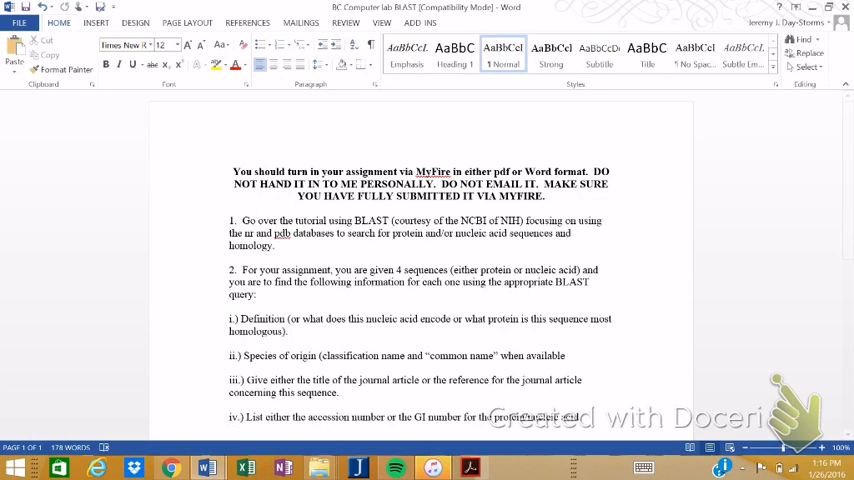
pyautogui.scroll(-3)
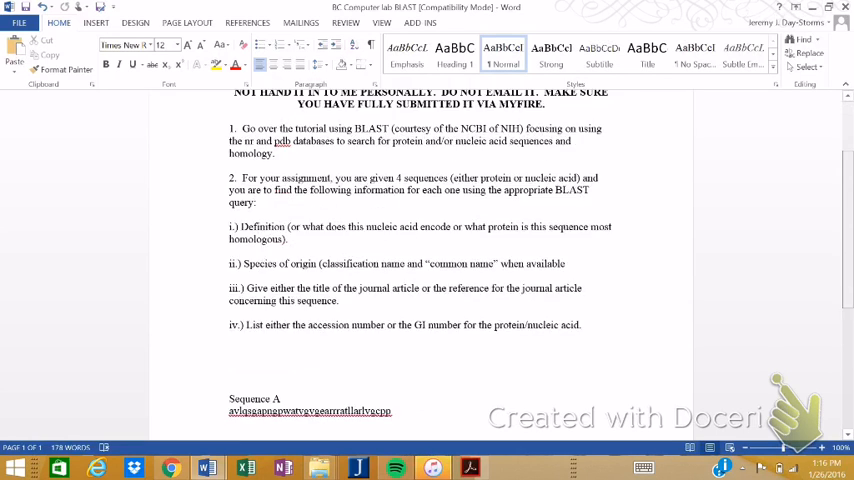
pyautogui.scroll(-3)
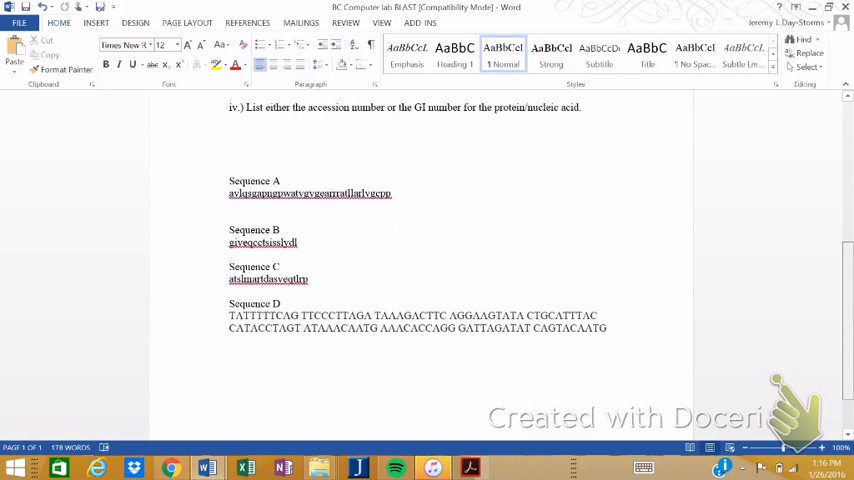
pyautogui.scroll(3)
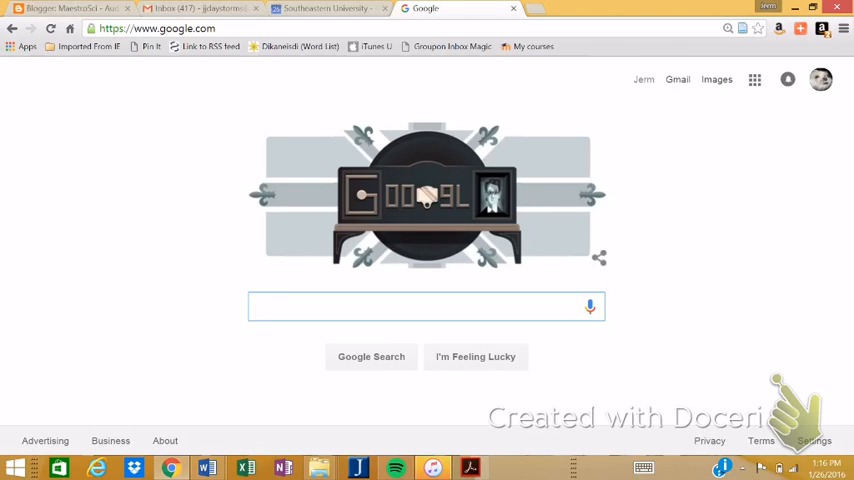
# Type 'ncbi' into Google and choose the 'ncbi blast' suggestion.
pyautogui.write('ncbi b')
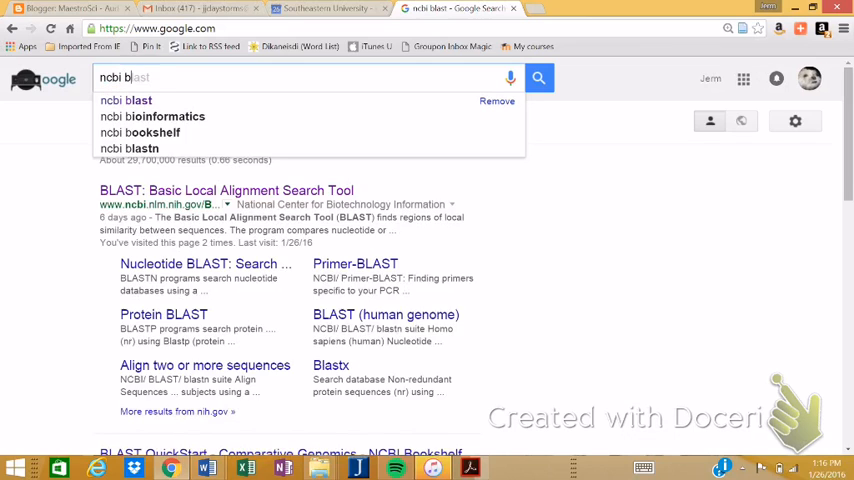
pyautogui.click(126, 100)
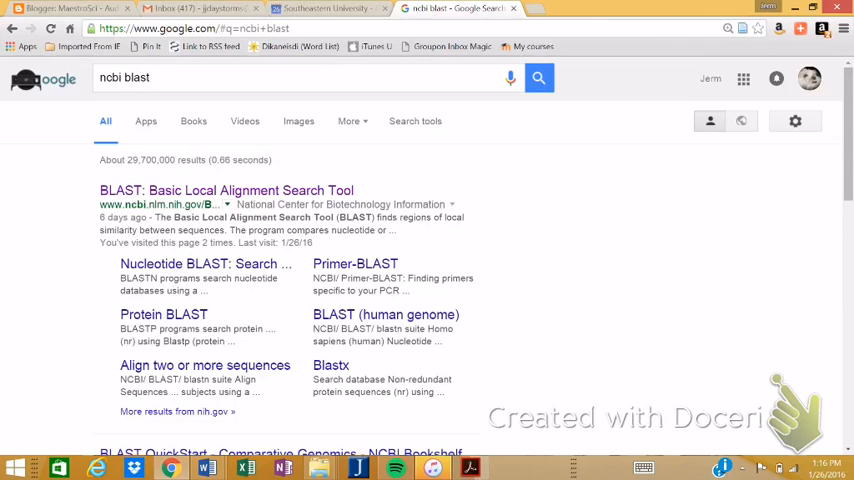
# Open the BLAST: Basic Local Alignment Search Tool site and scroll to the Basic BLAST programs.
pyautogui.click(226, 190)
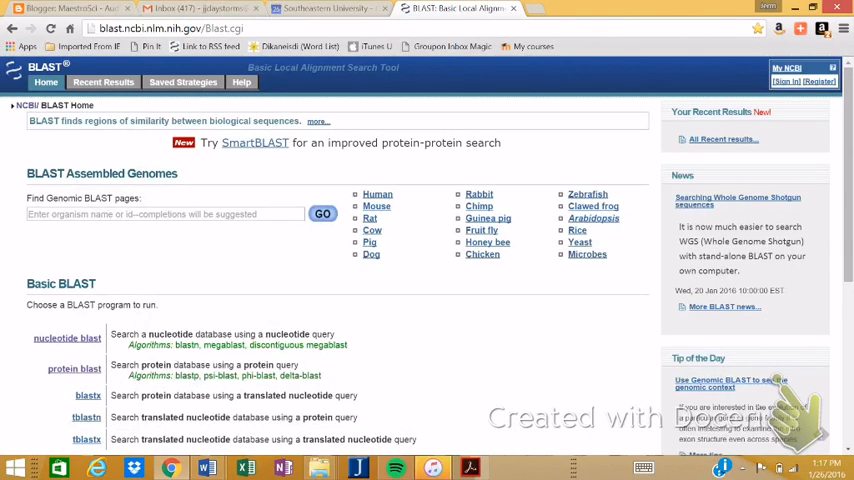
pyautogui.scroll(-3)
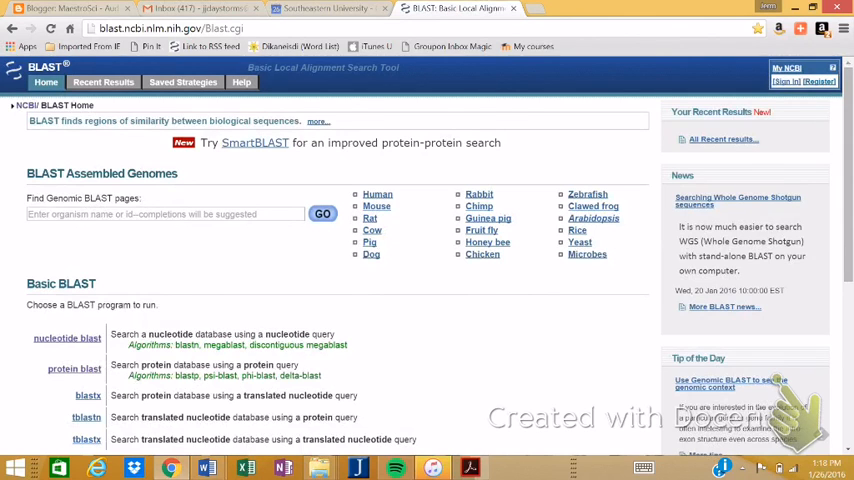
pyautogui.scroll(-3)
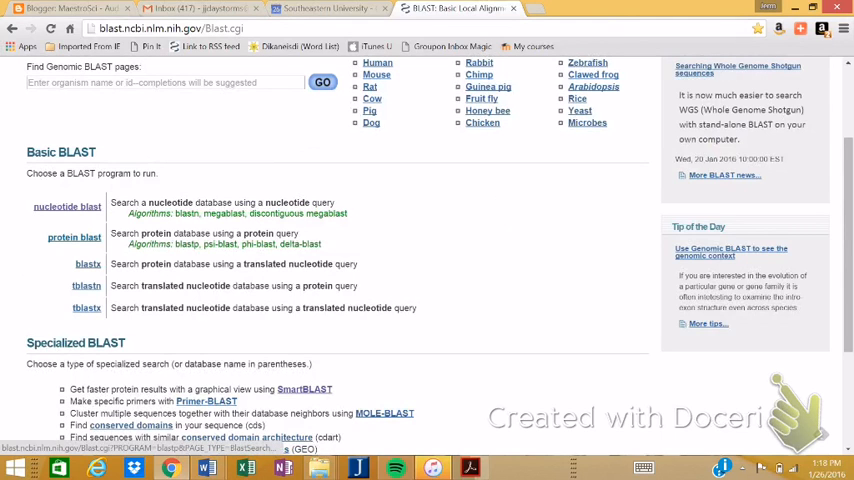
# Open the protein BLAST form and select the protein sequence line in the Word document.
pyautogui.click(74, 237)
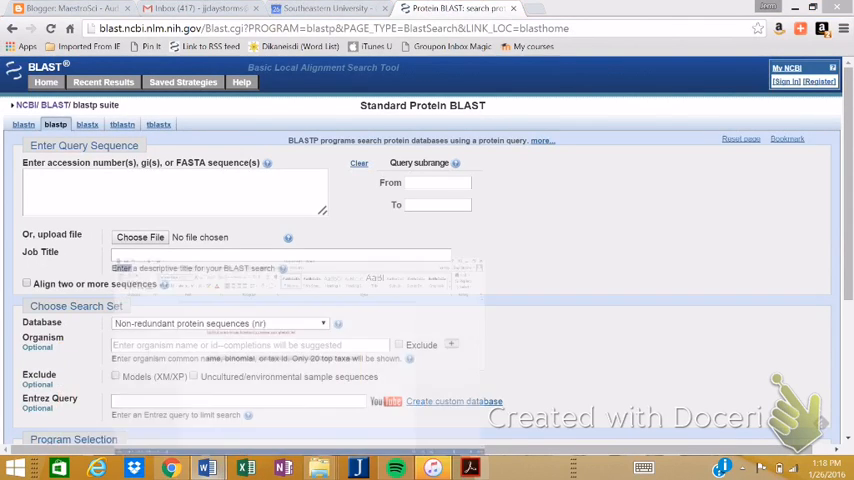
pyautogui.click(207, 467)
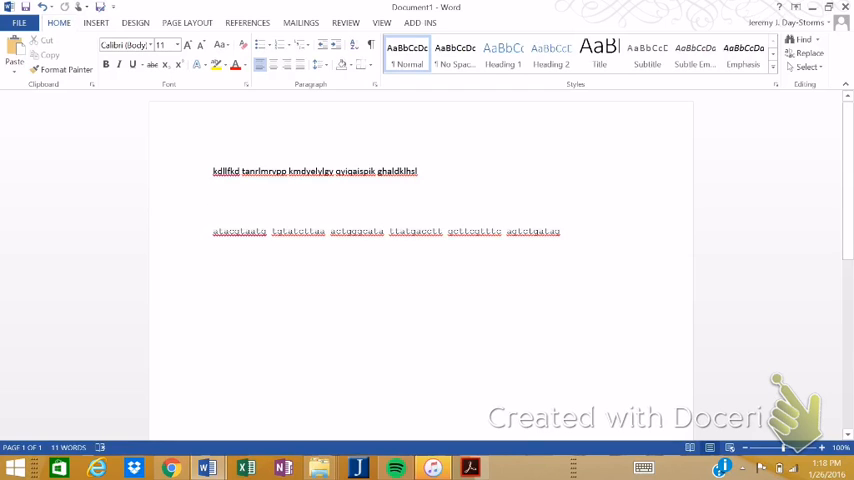
pyautogui.tripleClick(315, 171)
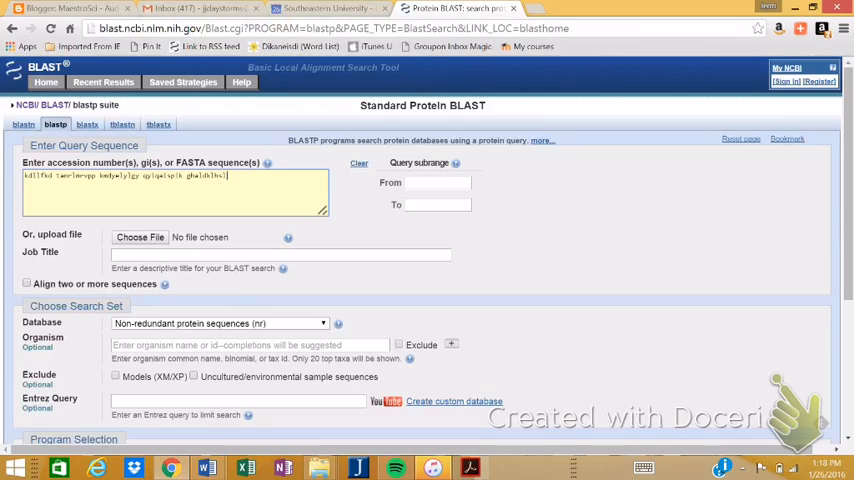
pyautogui.doubleClick(65, 162)
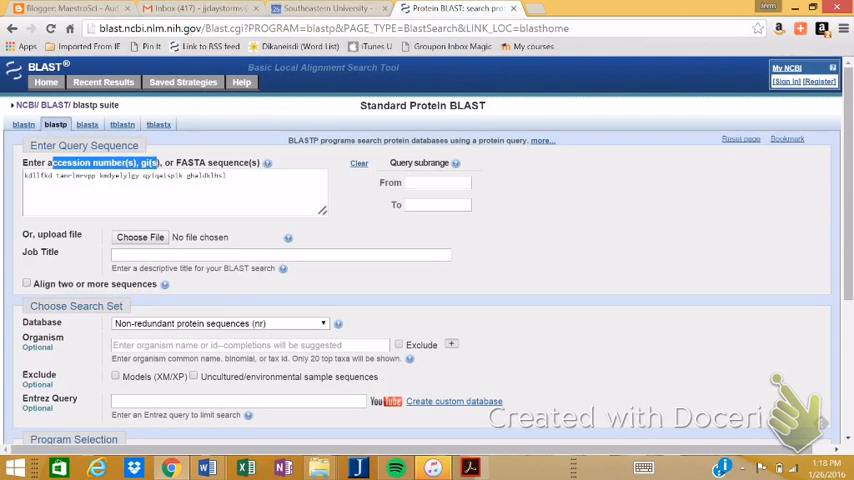
pyautogui.click(175, 190)
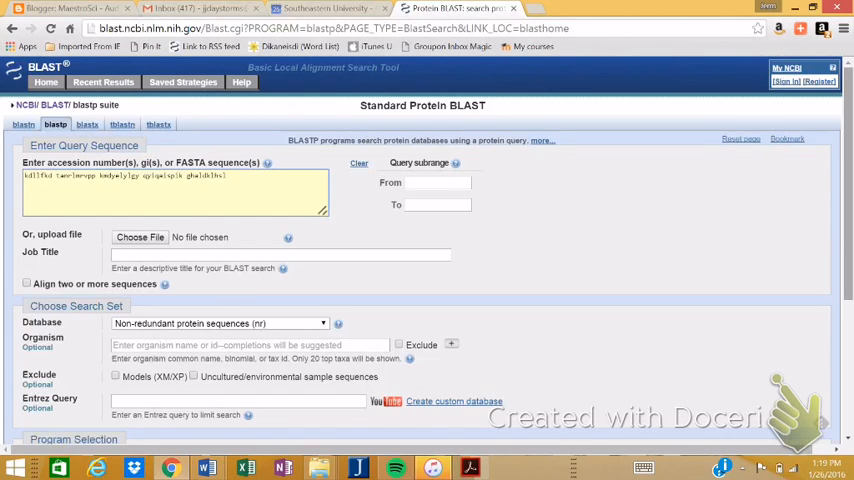
pyautogui.scroll(-3)
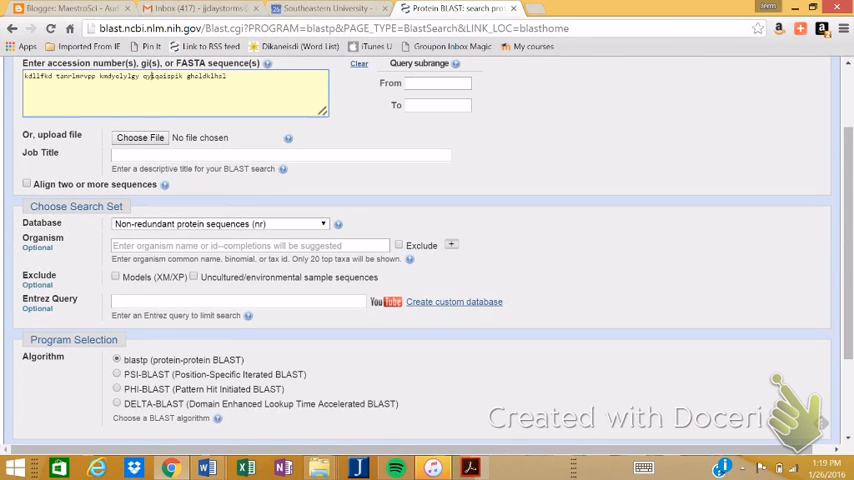
pyautogui.click(218, 223)
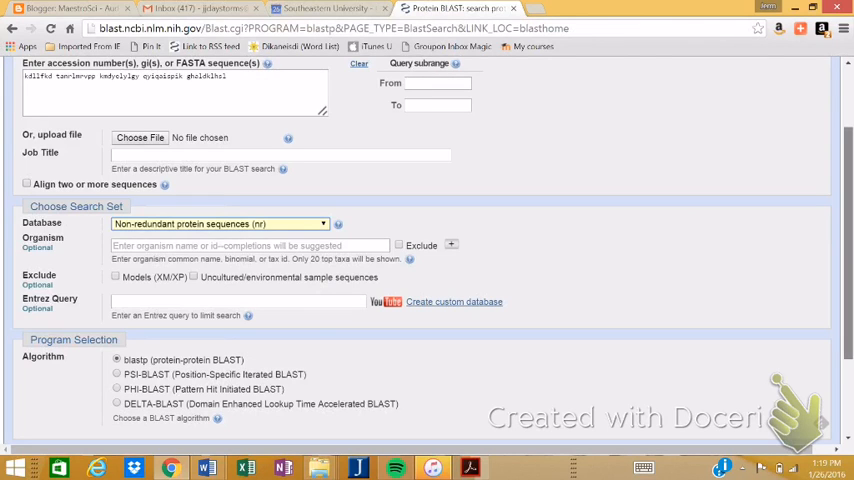
pyautogui.scroll(-3)
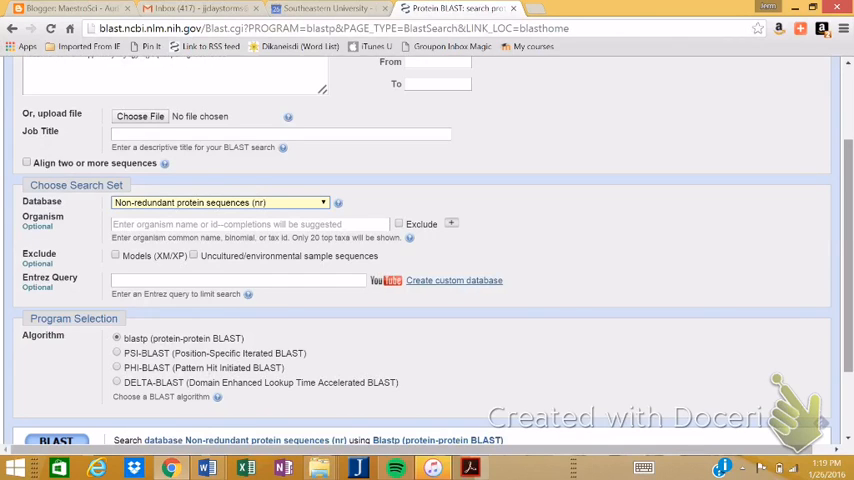
pyautogui.scroll(-3)
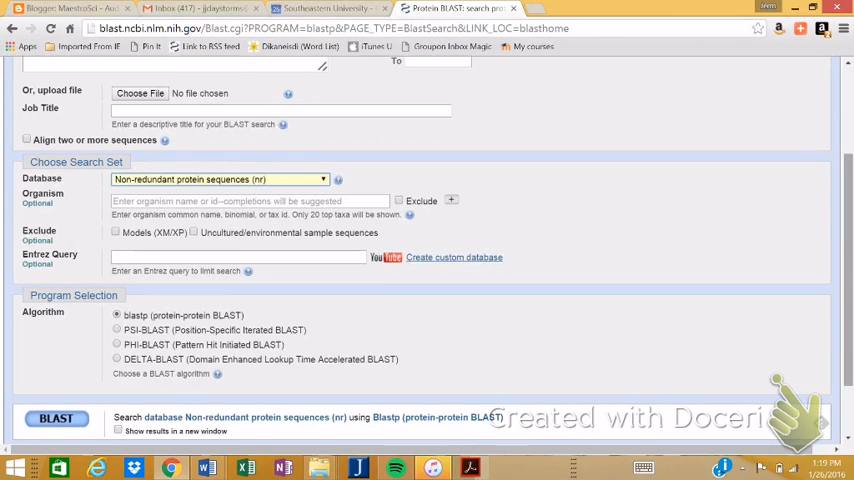
pyautogui.scroll(-3)
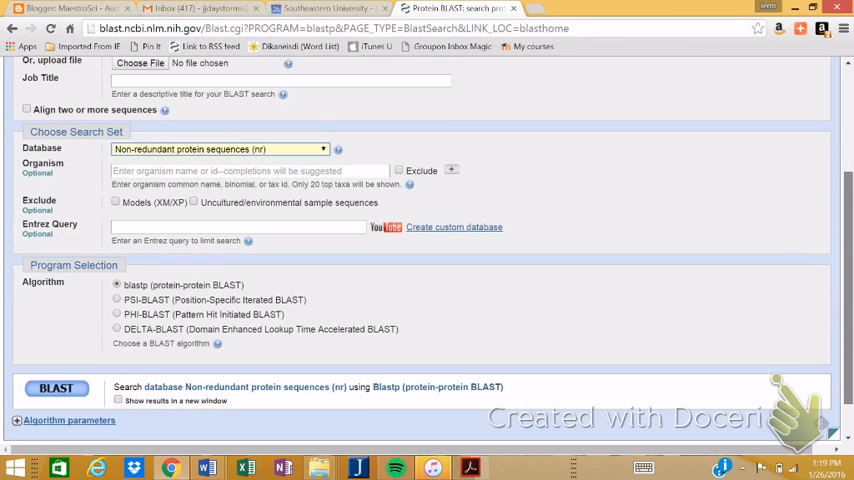
pyautogui.scroll(3)
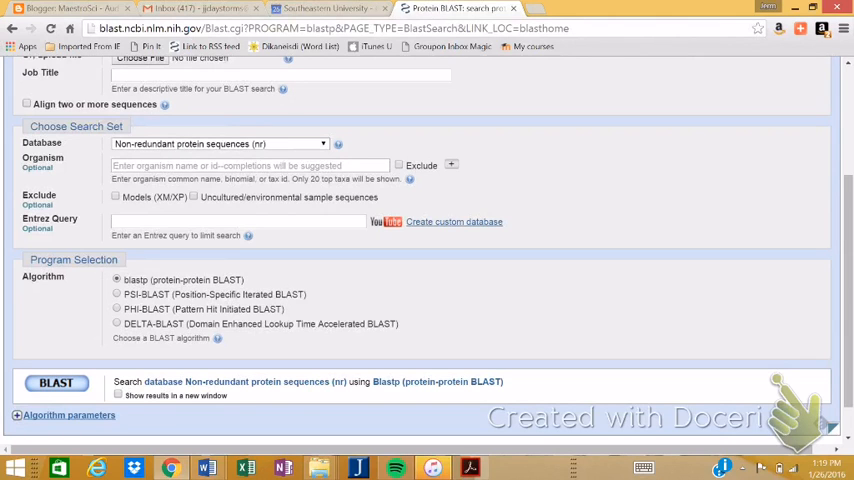
# Submit the blastp search against the non-redundant protein database.
pyautogui.click(56, 383)
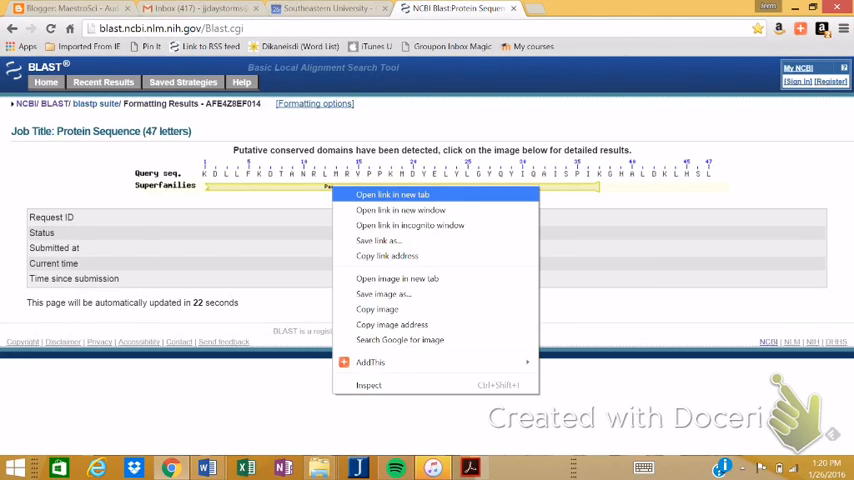
# View the transferrin-related Periplasmic Binding Protein Type 2 domain details, then close that tab.
pyautogui.click(392, 195)
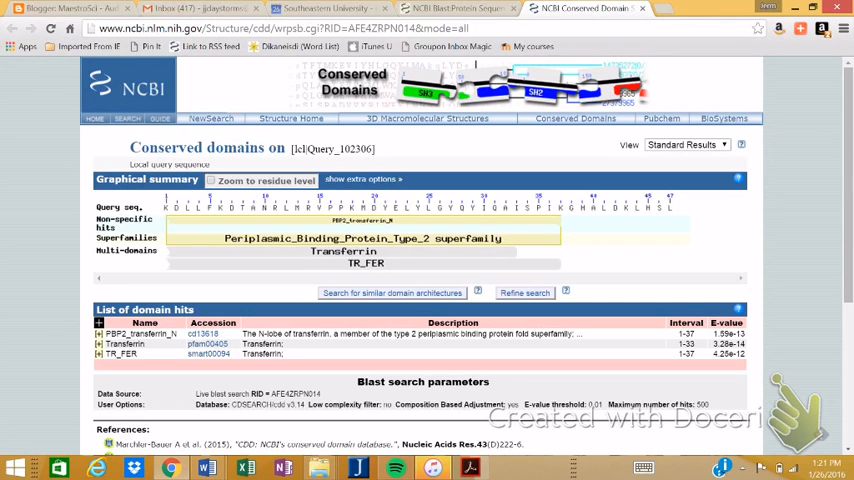
pyautogui.scroll(-3)
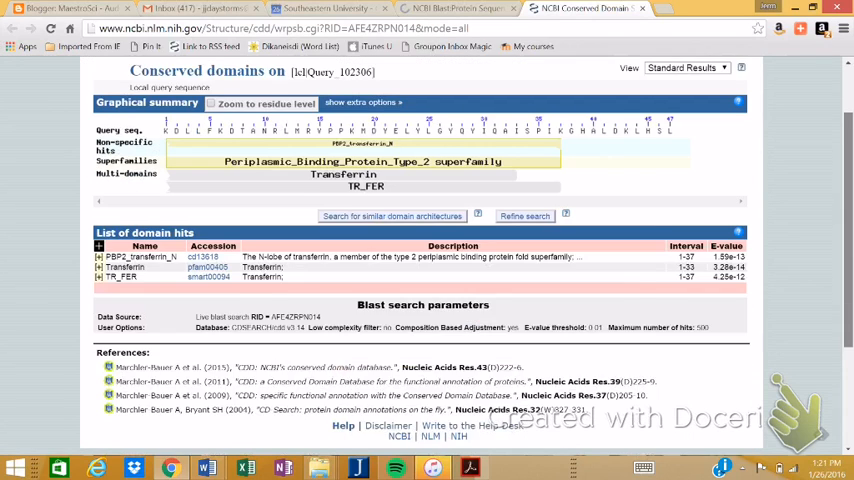
pyautogui.click(142, 257)
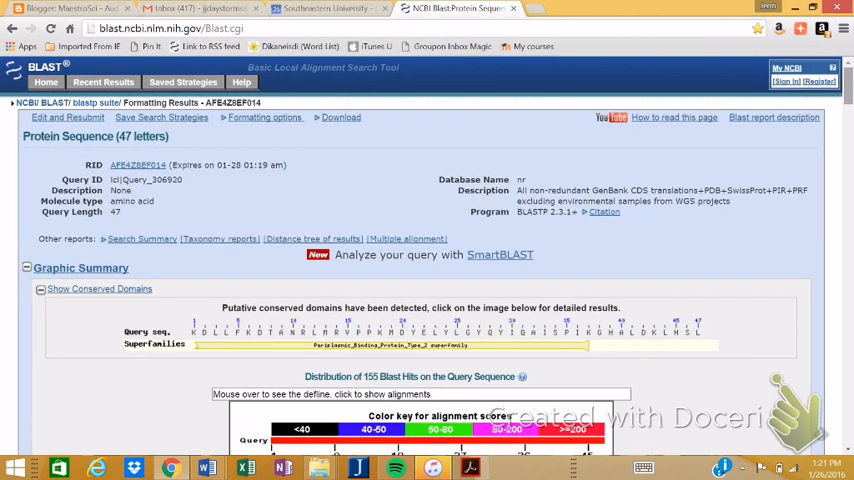
# Scroll through the 155 protein hits and open the top Trichosurus vulpecula transferrin record.
pyautogui.scroll(-3)
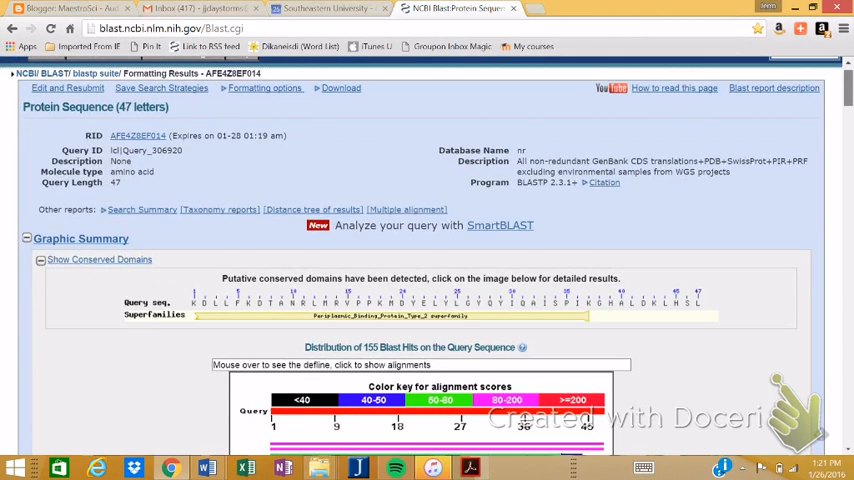
pyautogui.scroll(-3)
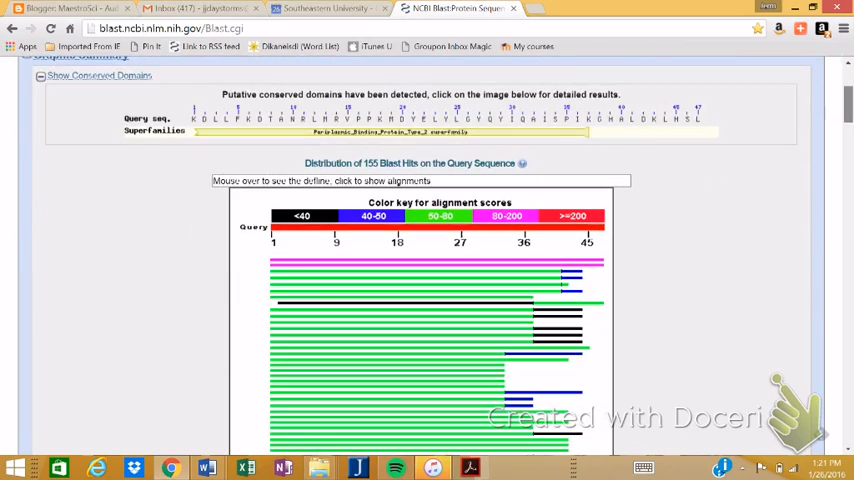
pyautogui.scroll(-3)
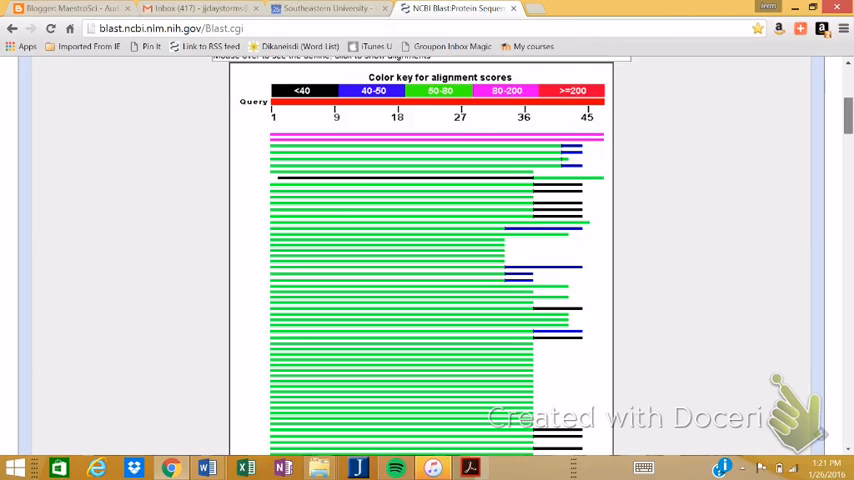
pyautogui.scroll(-3)
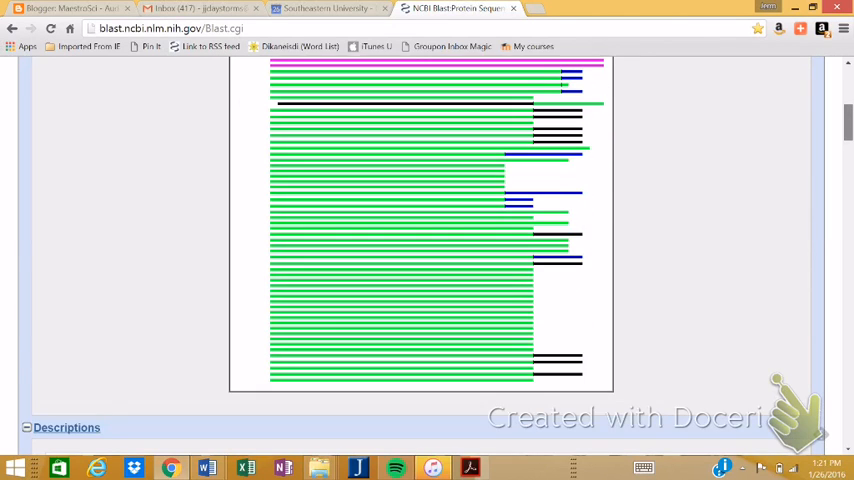
pyautogui.scroll(-3)
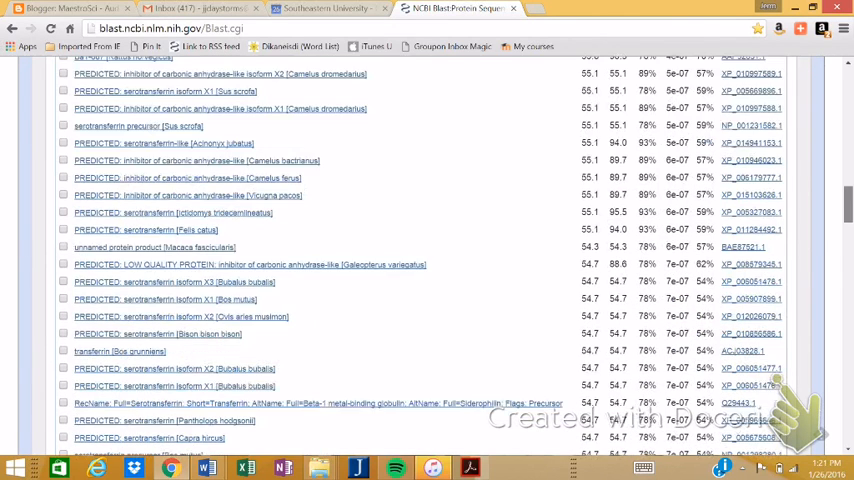
pyautogui.scroll(-3)
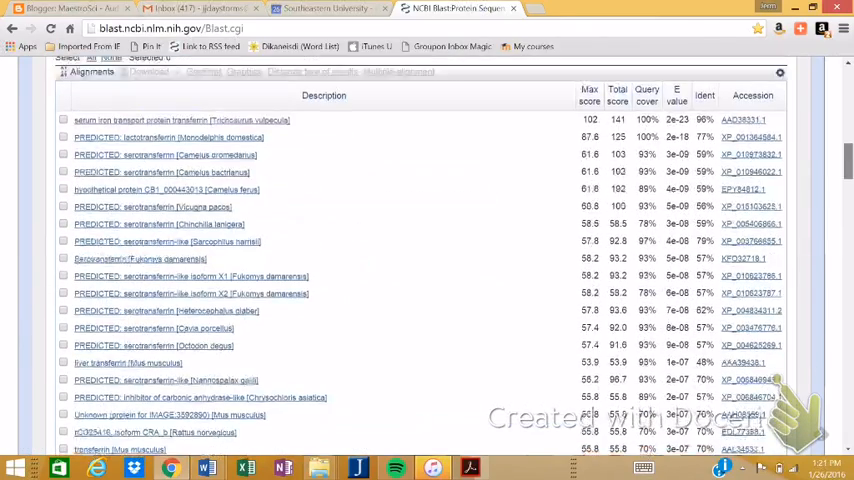
pyautogui.scroll(3)
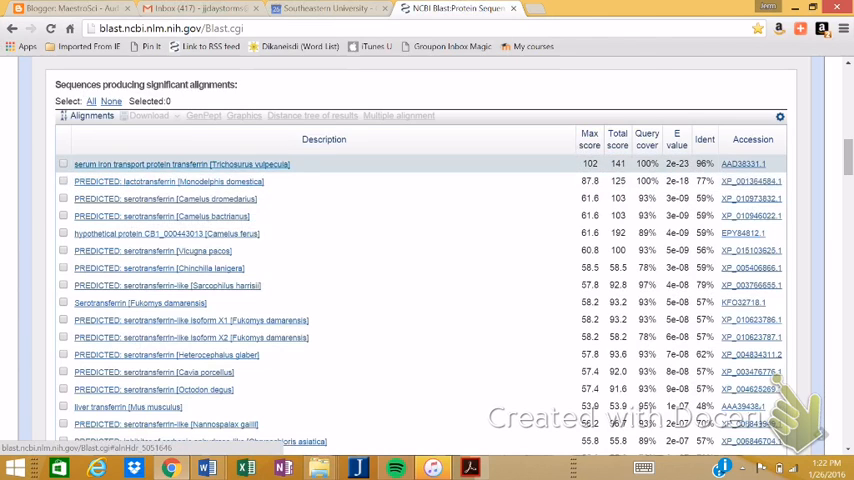
pyautogui.click(179, 163)
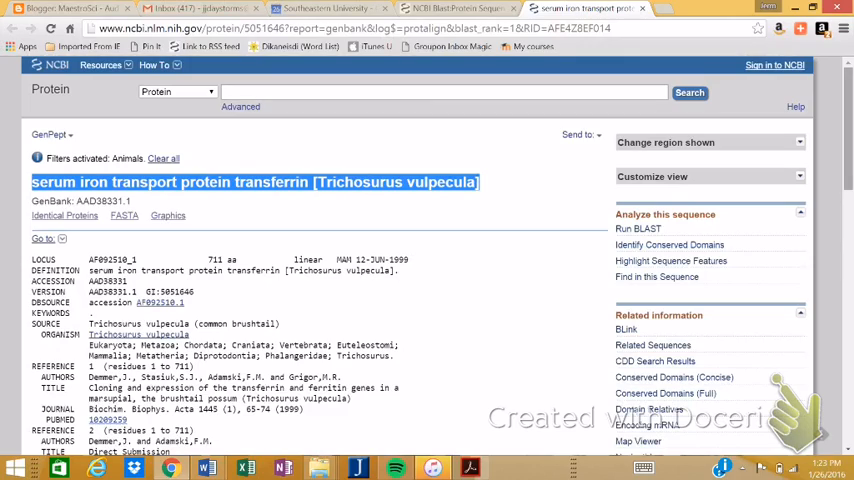
# Highlight the GenPept record's accession and source organism, then scroll through its reference entries.
pyautogui.scroll(-3)
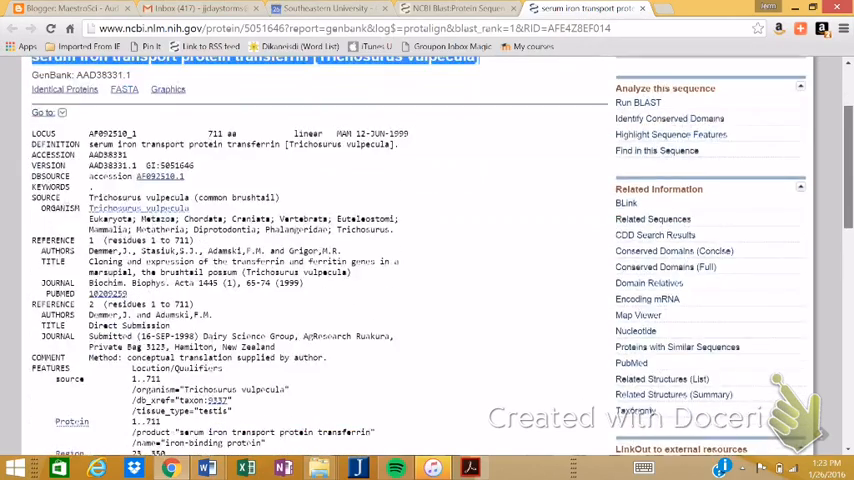
pyautogui.scroll(-3)
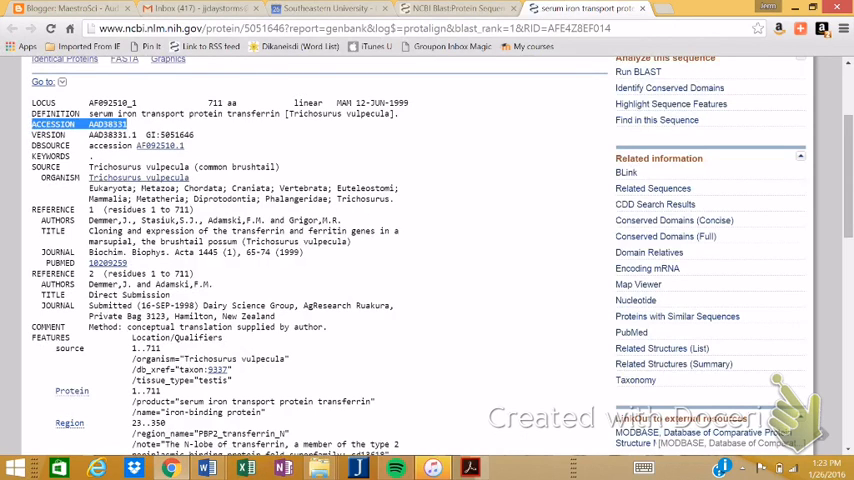
pyautogui.doubleClick(168, 134)
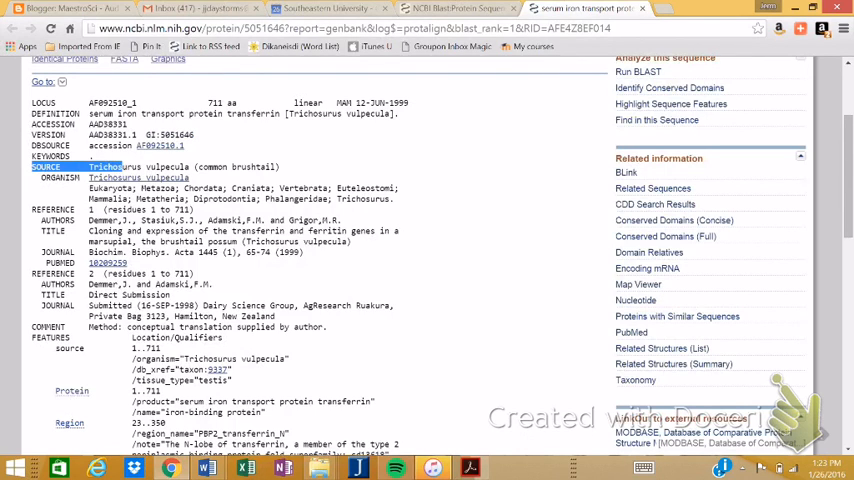
pyautogui.doubleClick(185, 167)
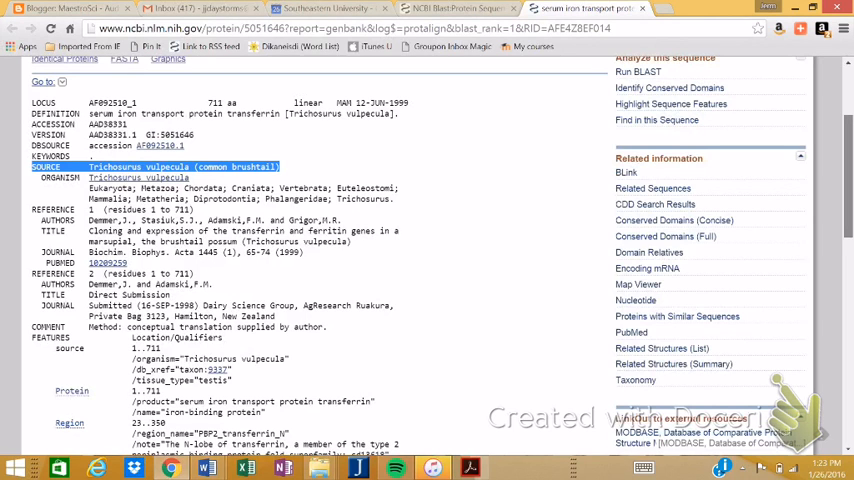
pyautogui.scroll(-3)
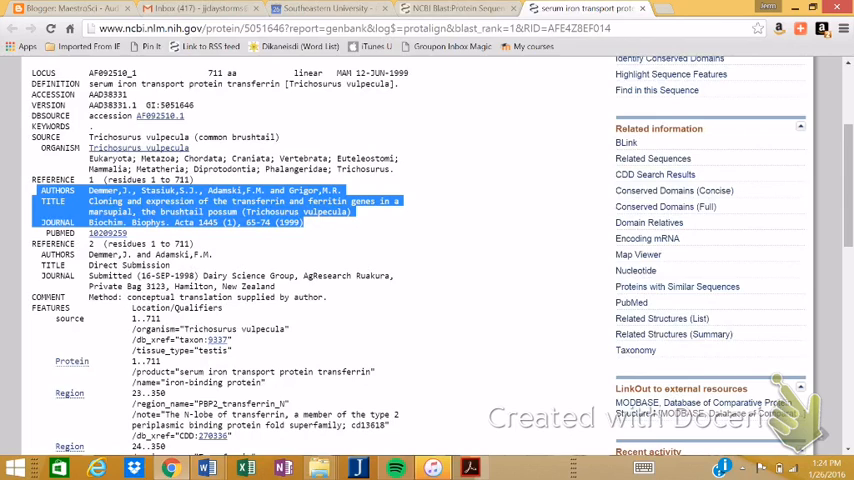
pyautogui.scroll(-3)
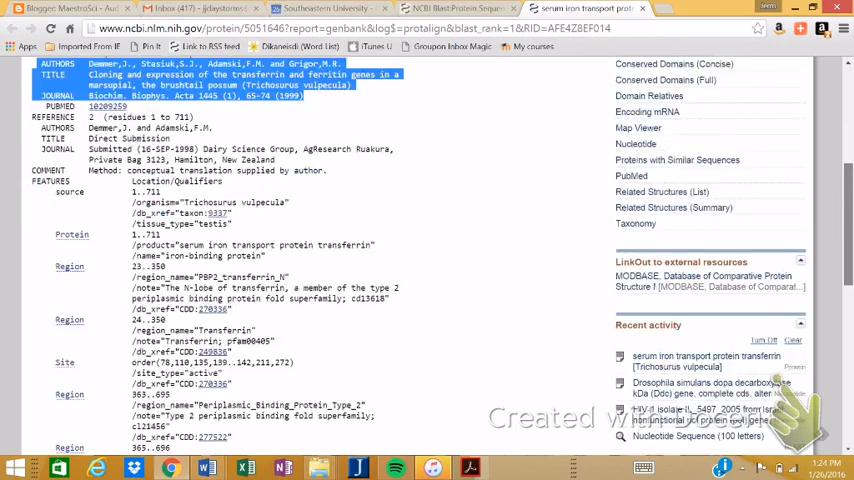
pyautogui.scroll(-3)
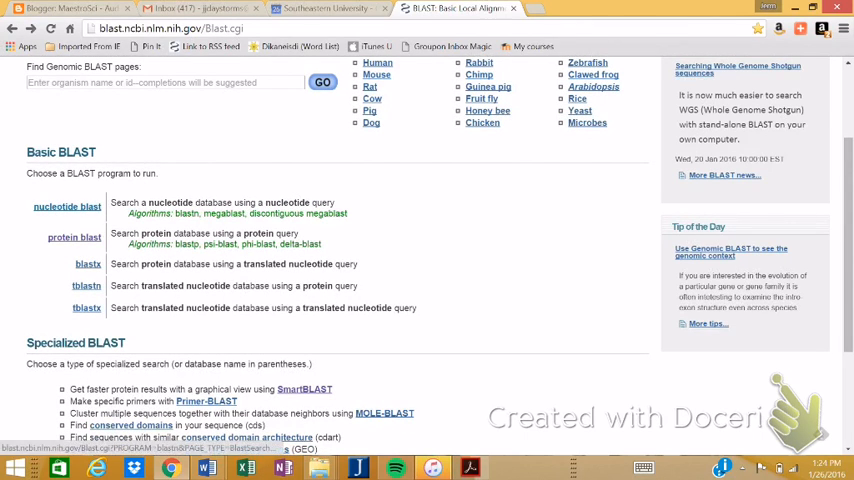
# Start nucleotide BLAST with the short DNA sequence from Word as the query against nr/nt.
pyautogui.click(67, 206)
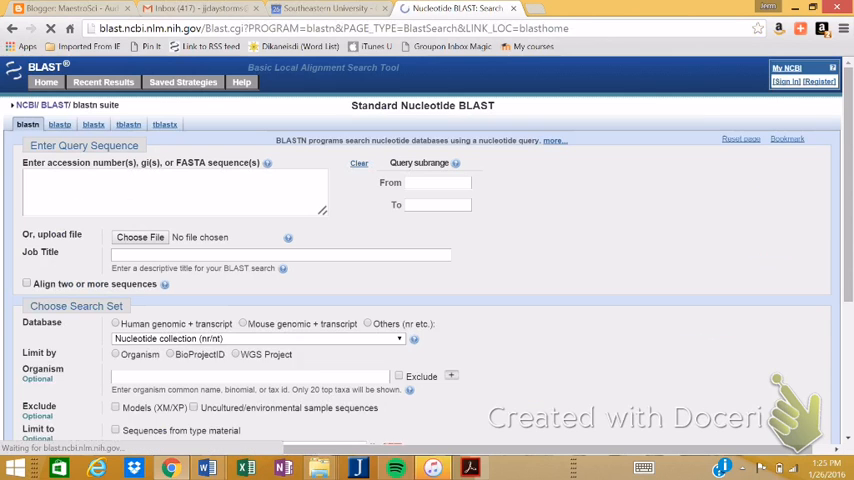
pyautogui.click(367, 324)
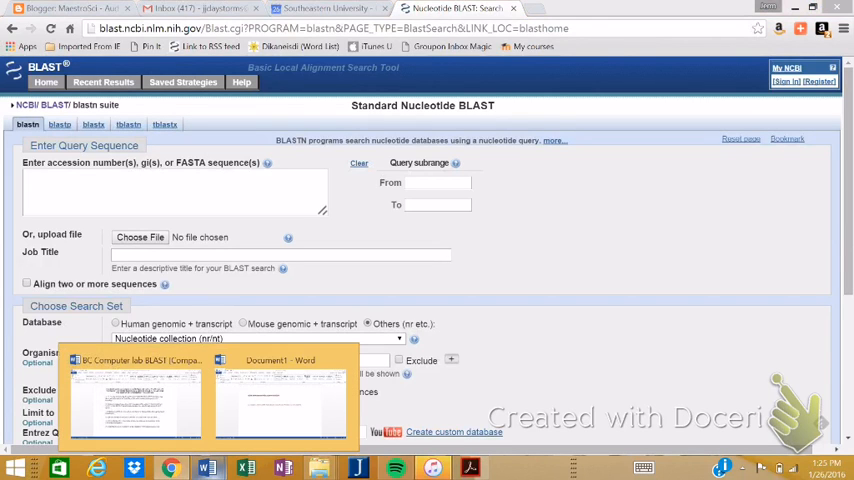
pyautogui.click(280, 395)
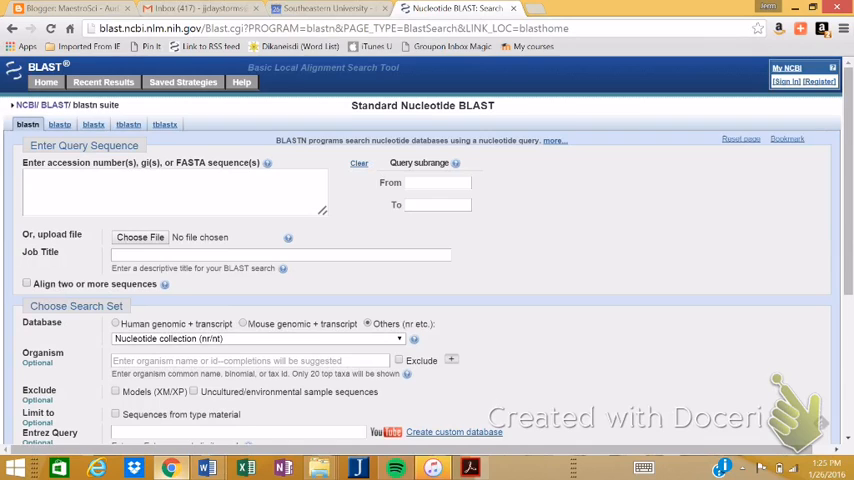
pyautogui.click(173, 191)
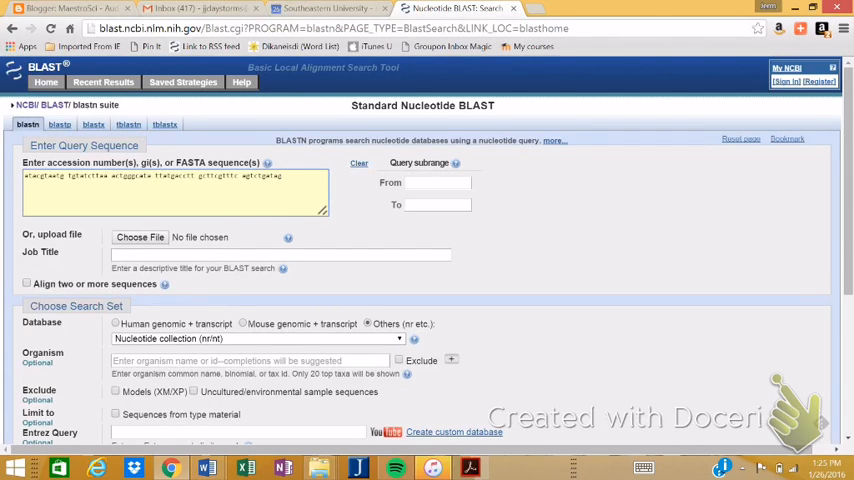
pyautogui.scroll(-3)
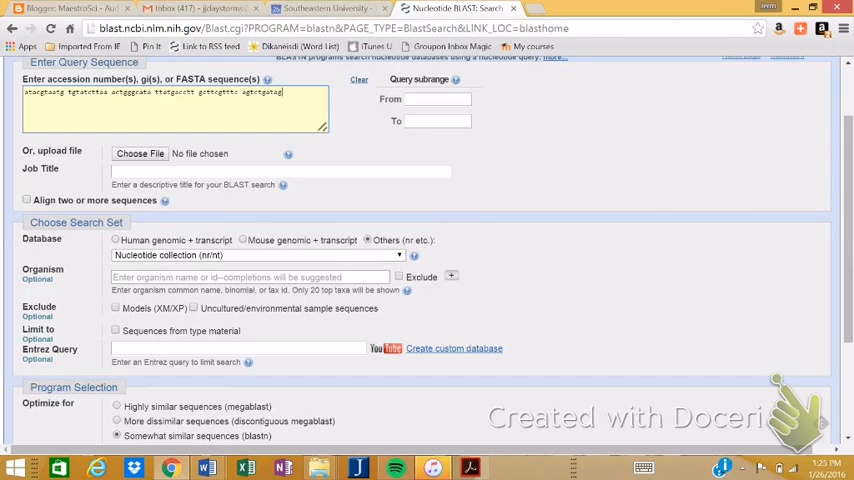
pyautogui.scroll(-3)
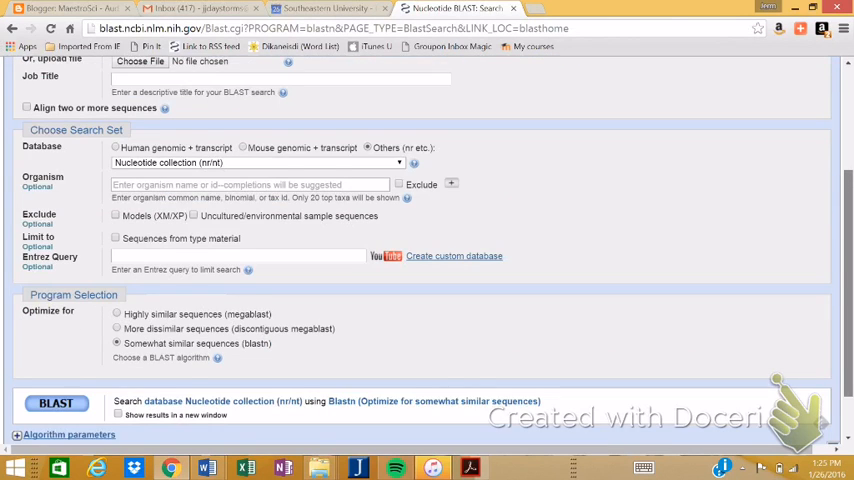
pyautogui.scroll(-3)
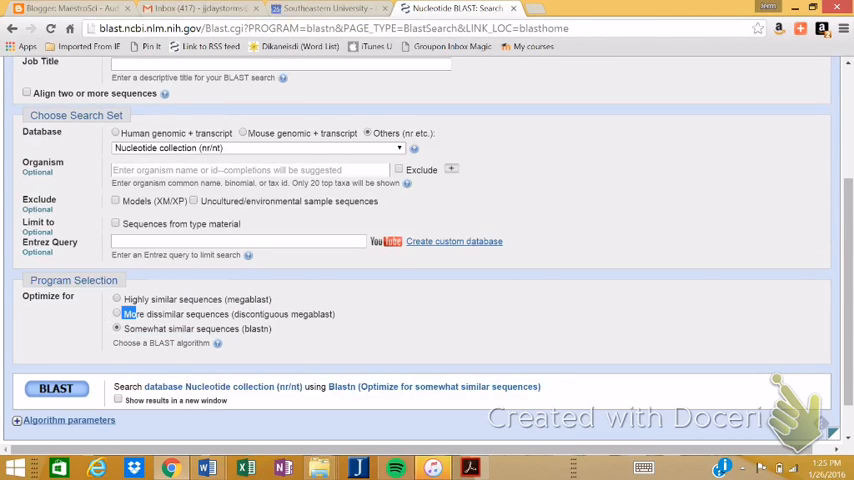
pyautogui.click(117, 328)
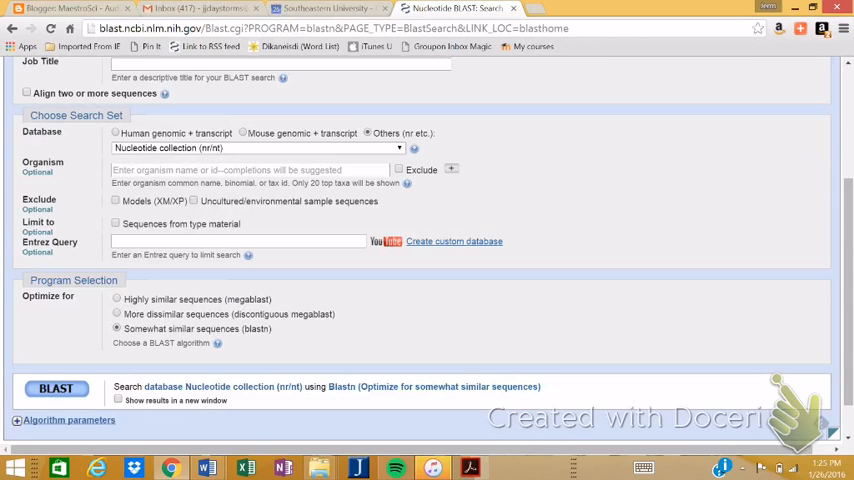
# Run blastn for somewhat similar sequences, returning 35 hits for the 60-letter query.
pyautogui.click(56, 388)
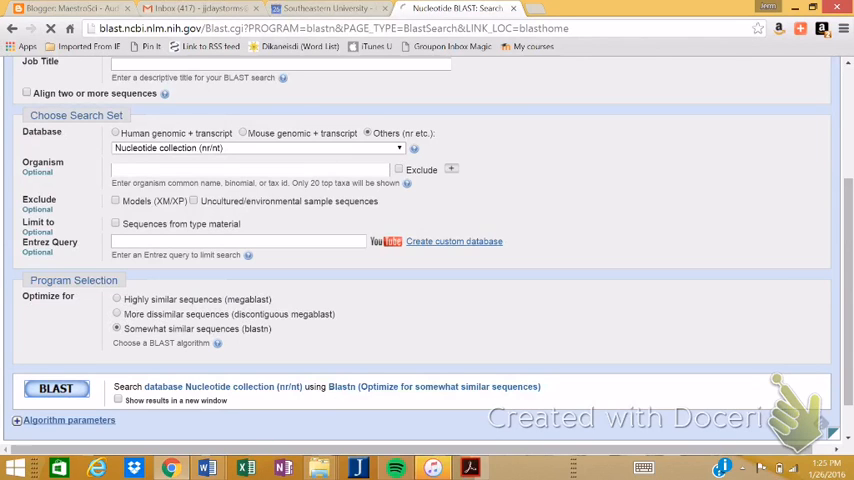
pyautogui.click(56, 388)
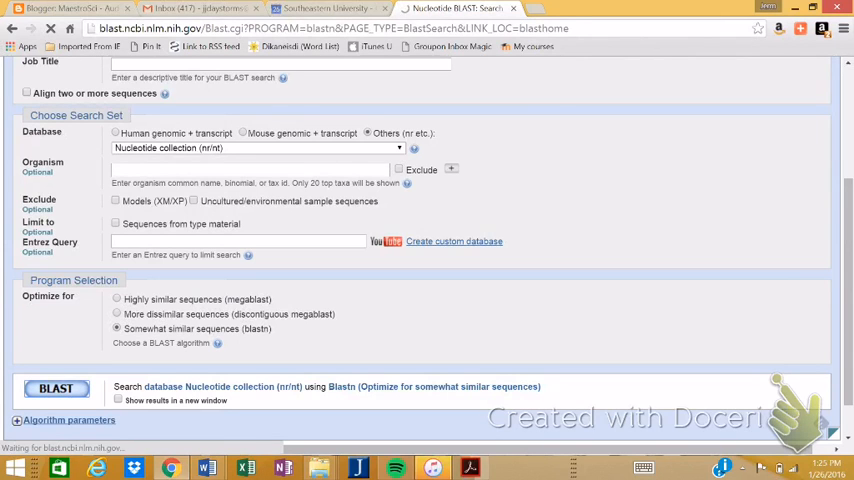
pyautogui.click(56, 388)
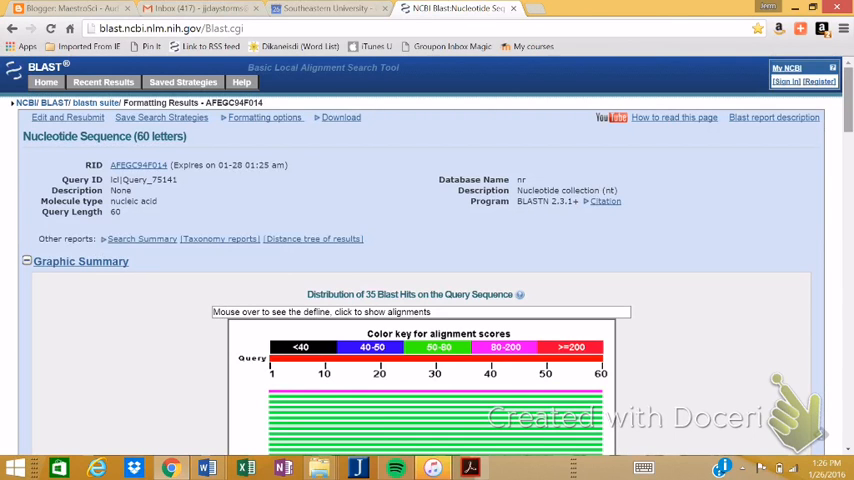
# Scroll past the graphic summary and descriptions to the blastn alignments for Drosophila Ddc hits.
pyautogui.scroll(-3)
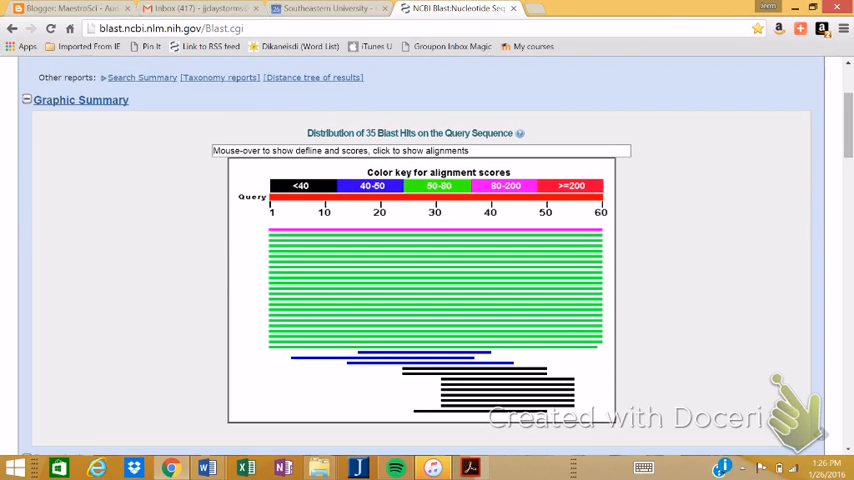
pyautogui.scroll(-3)
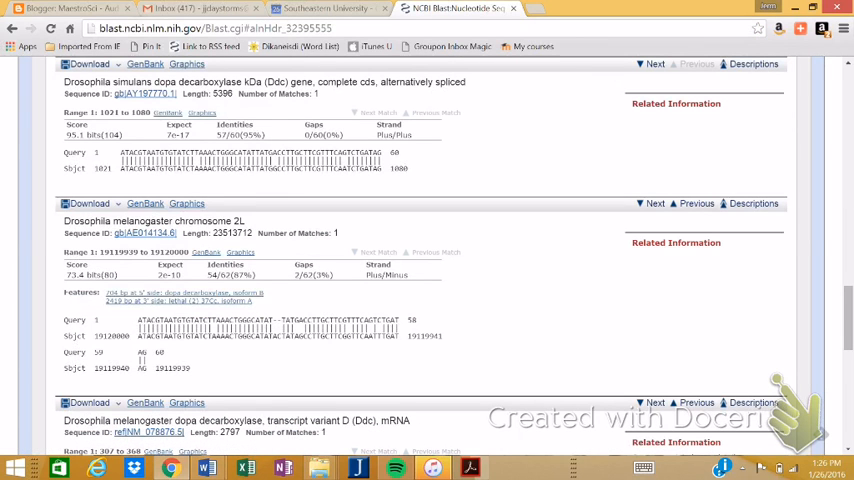
pyautogui.moveTo(118, 152); pyautogui.dragTo(398, 160)
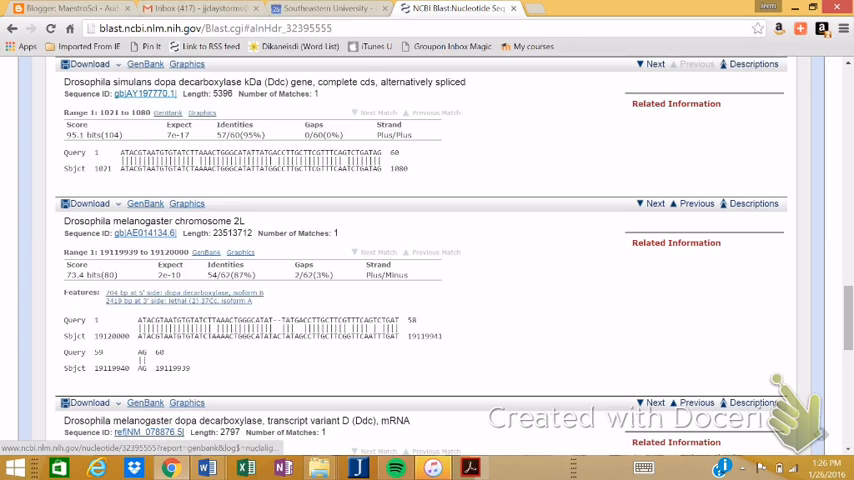
# Open the Drosophila simulans Ddc GenBank record and mark accession AY197770, GI 32395555 and Reference 1.
pyautogui.click(144, 93)
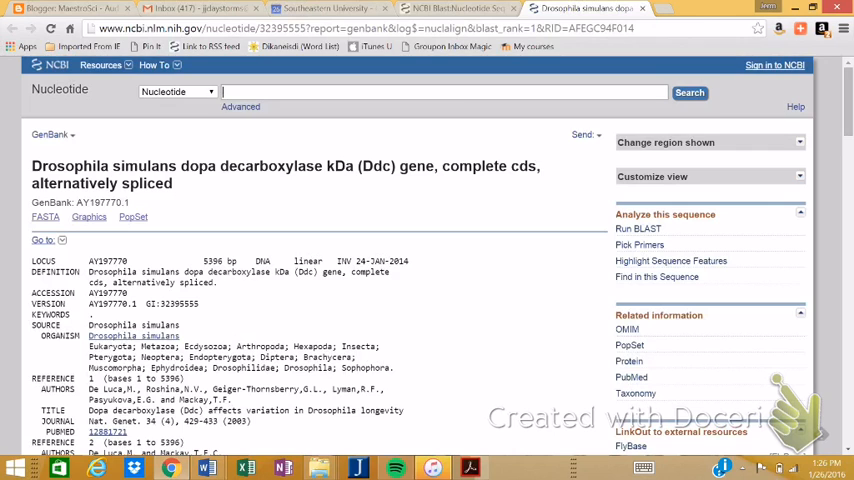
pyautogui.scroll(-3)
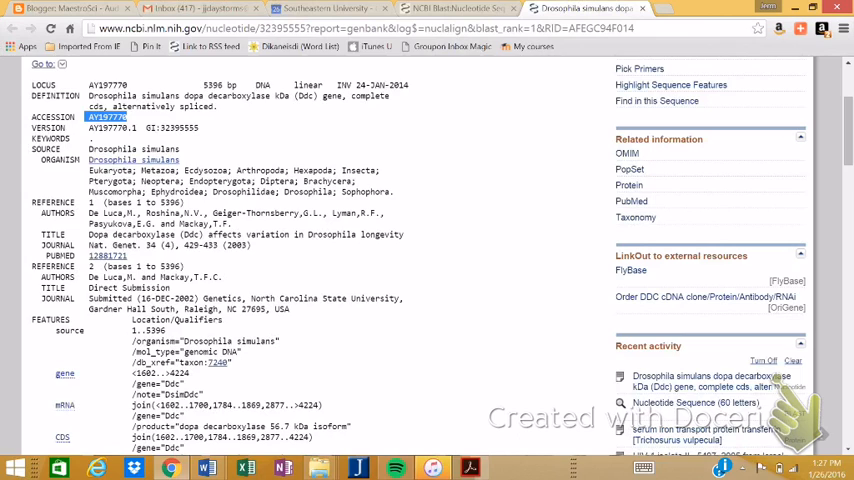
pyautogui.doubleClick(171, 127)
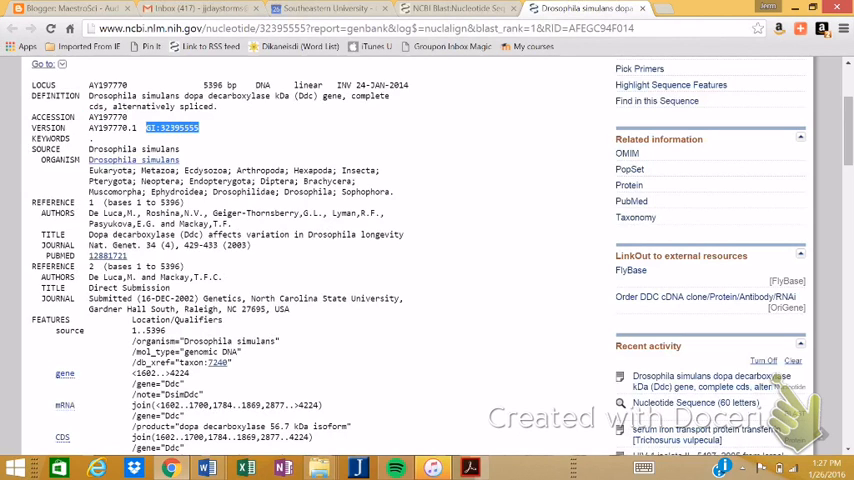
pyautogui.doubleClick(120, 148)
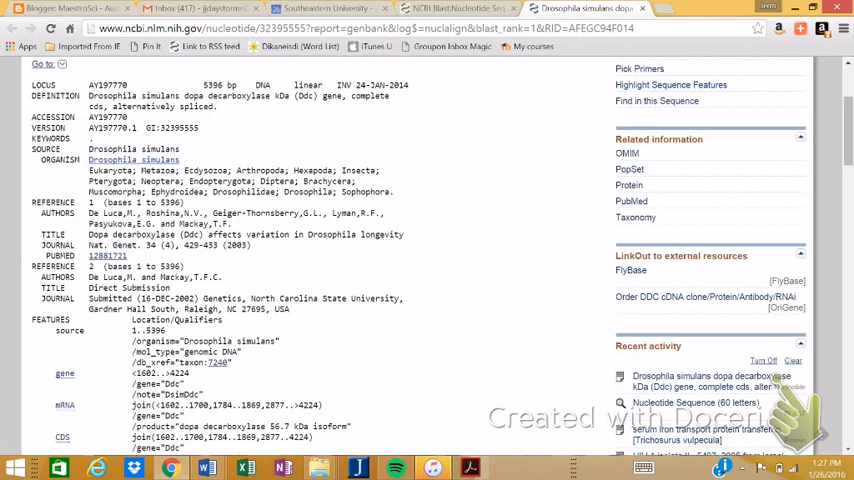
pyautogui.moveTo(90, 213); pyautogui.dragTo(405, 245)
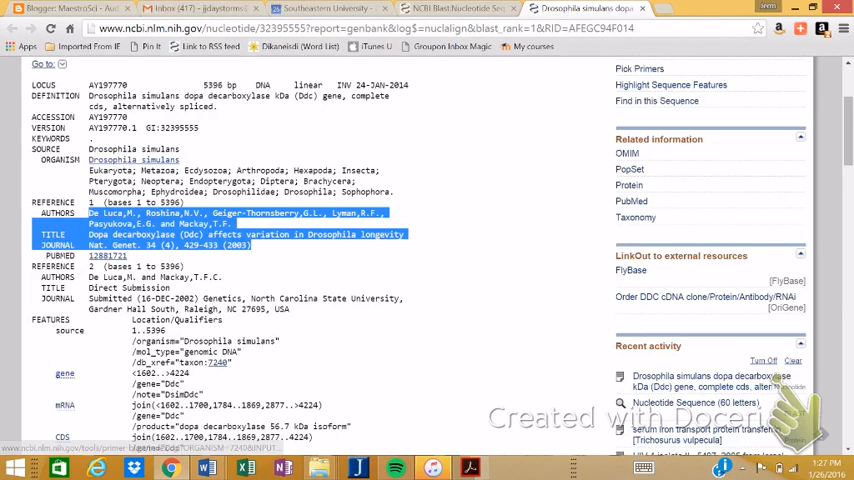
# Scroll through the record's FEATURES translations and ORIGIN nucleotide sequence.
pyautogui.scroll(-3)
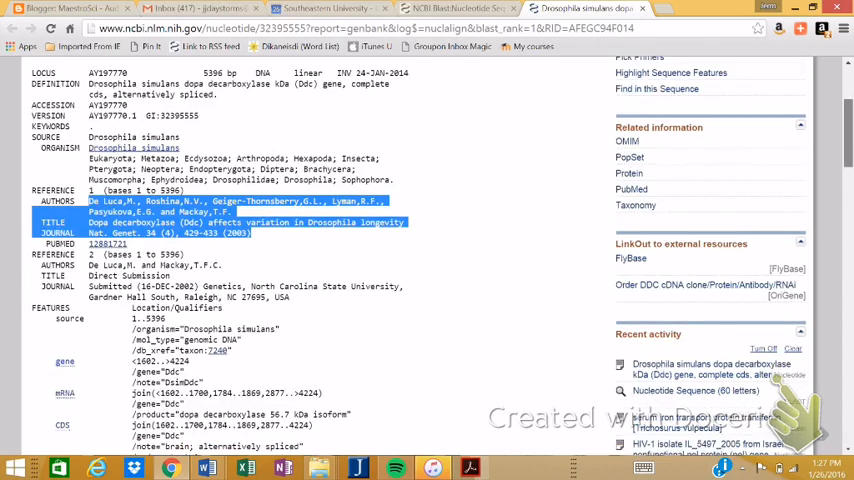
pyautogui.scroll(-3)
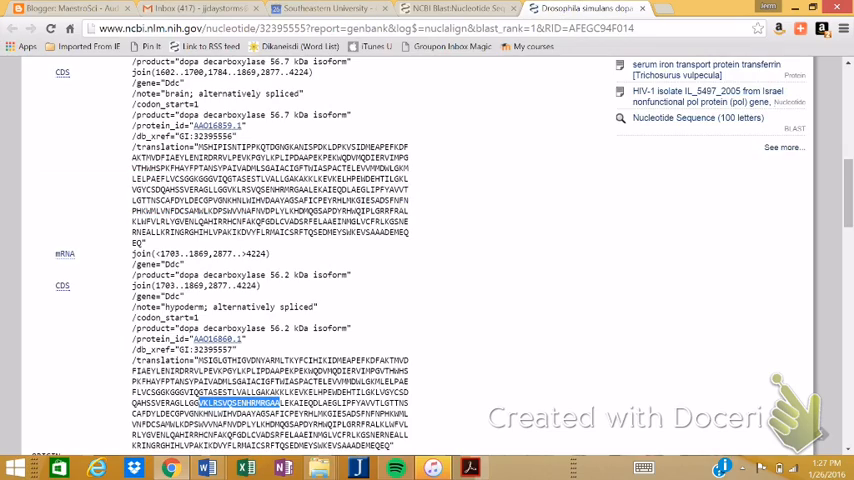
pyautogui.scroll(-3)
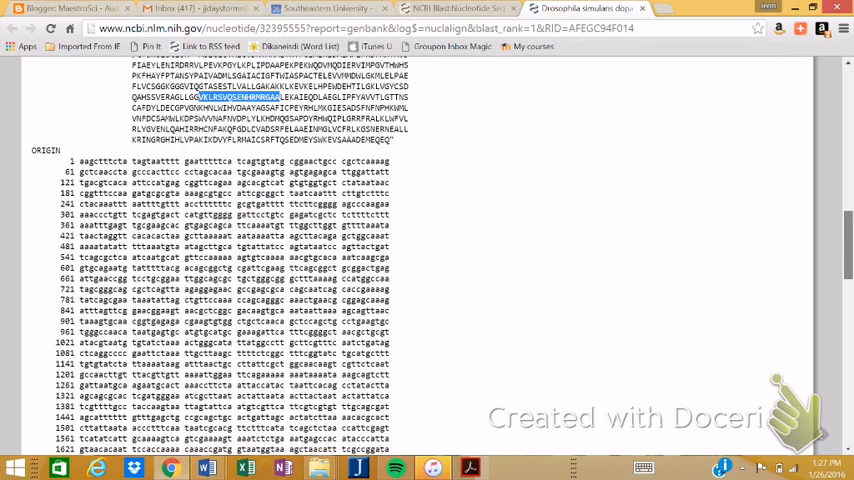
pyautogui.scroll(-3)
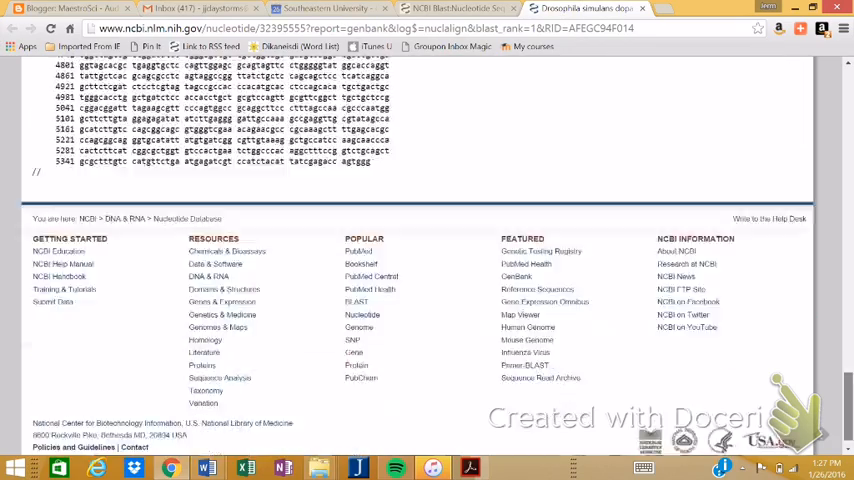
pyautogui.scroll(3)
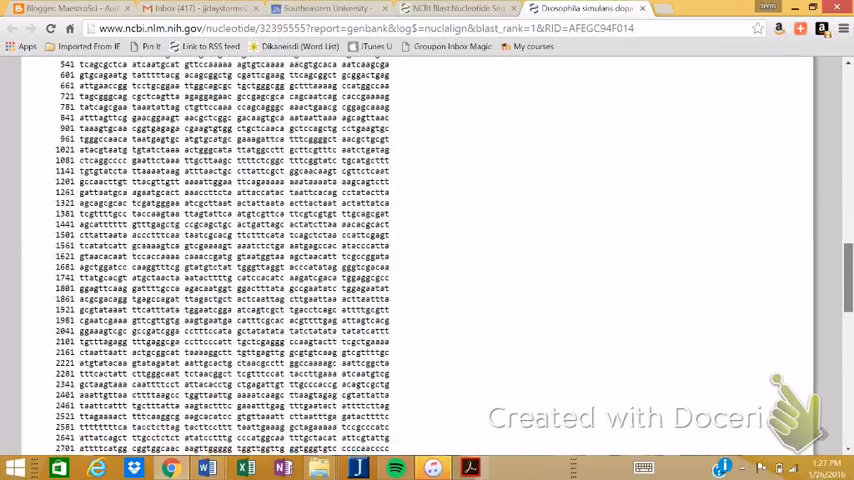
pyautogui.scroll(-3)
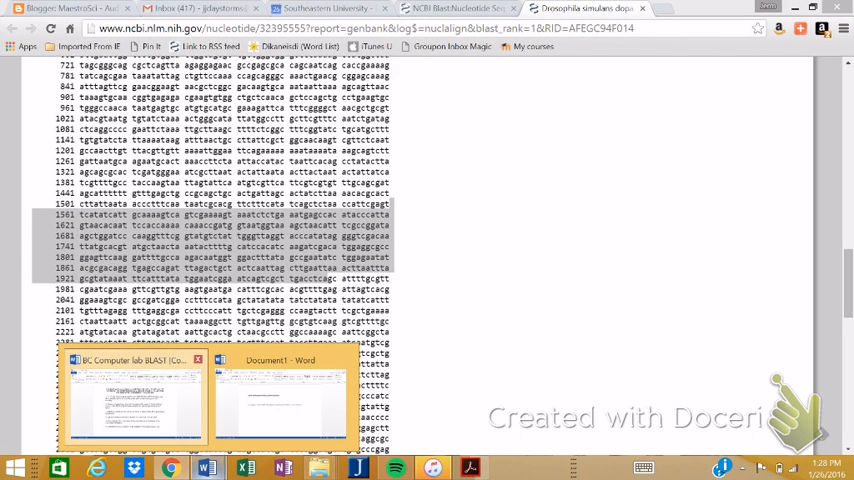
# Switch to the BC Computer lab BLAST document and highlight the accession/GI number requirement.
pyautogui.click(280, 395)
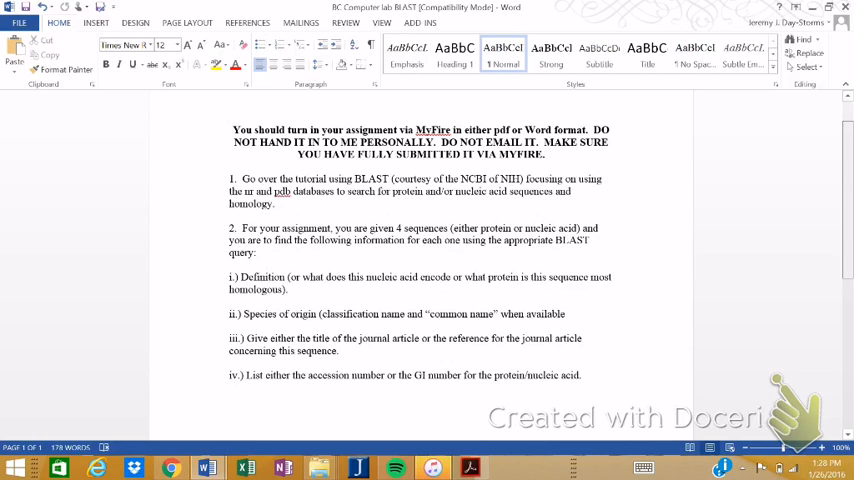
pyautogui.scroll(-3)
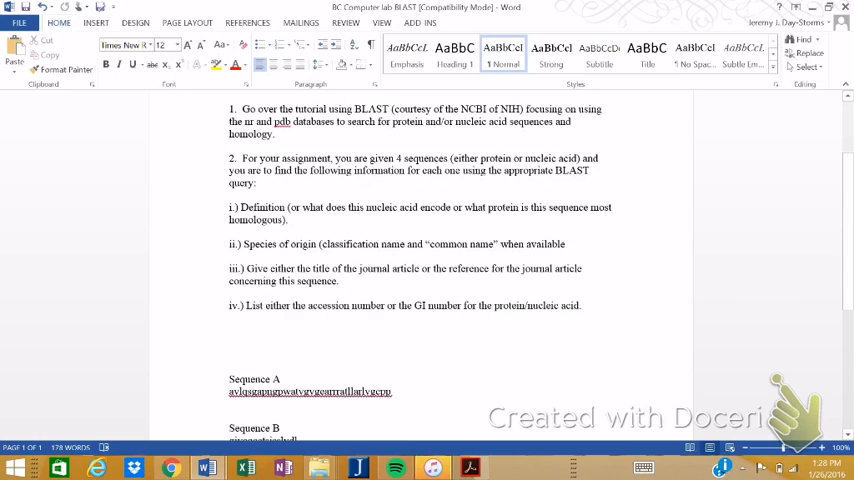
pyautogui.doubleClick(314, 281)
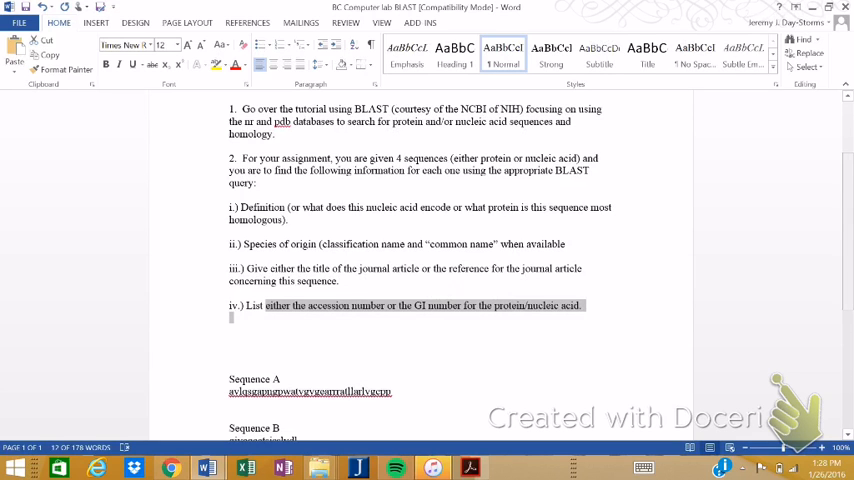
pyautogui.scroll(3)
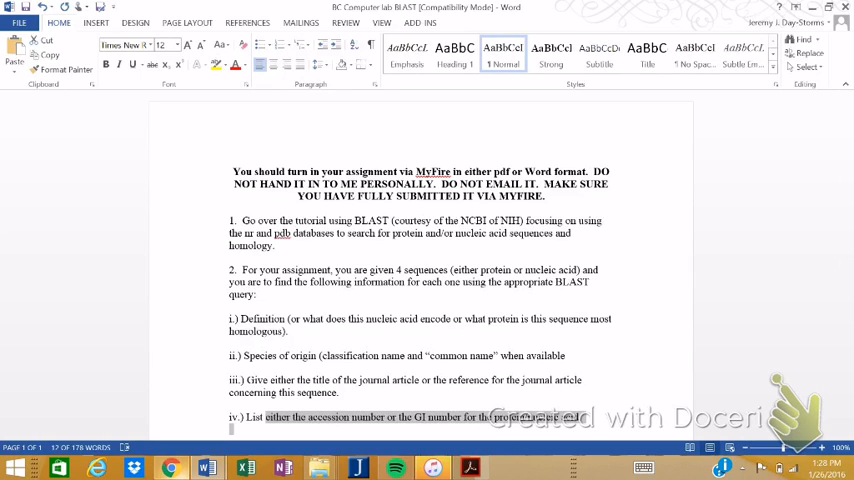
pyautogui.moveTo(170, 467)
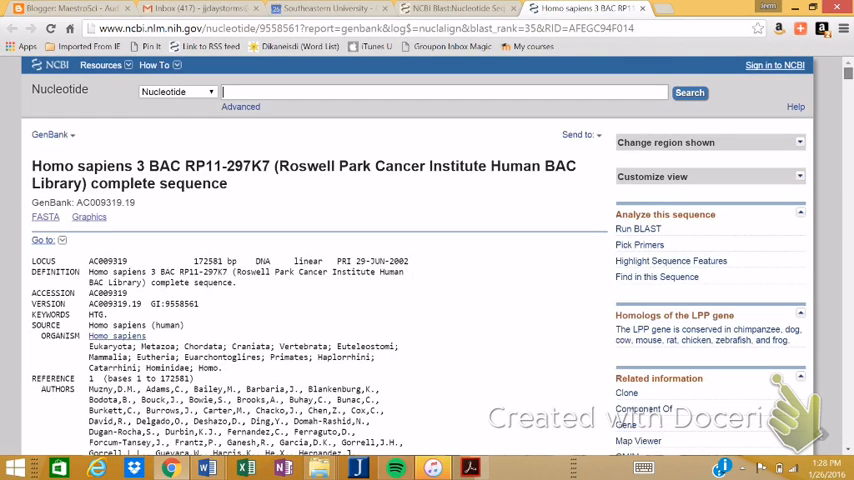
# Scroll deep into the 172,581-bp sequence of the Homo sapiens BAC RP11-297K7 record (AC009319).
pyautogui.scroll(-3)
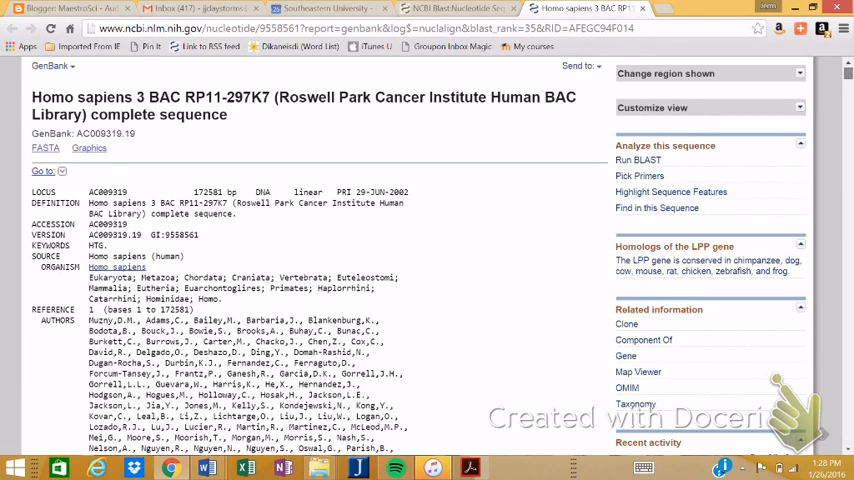
pyautogui.scroll(-3)
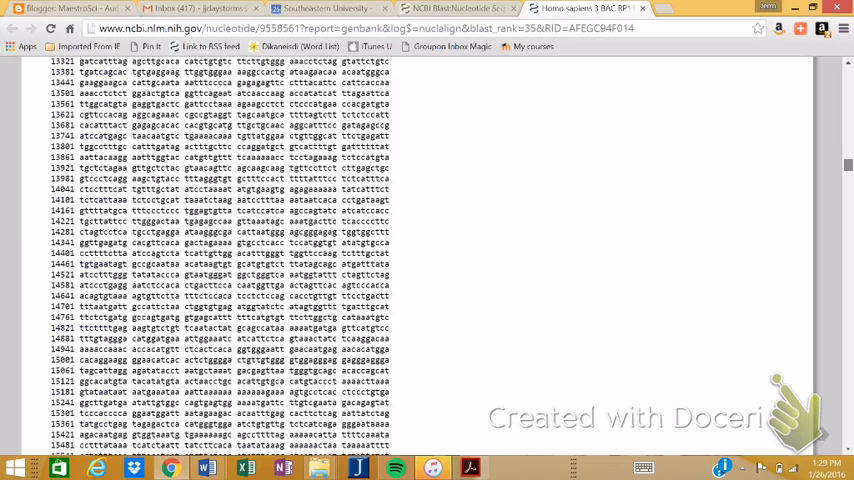
pyautogui.scroll(-3)
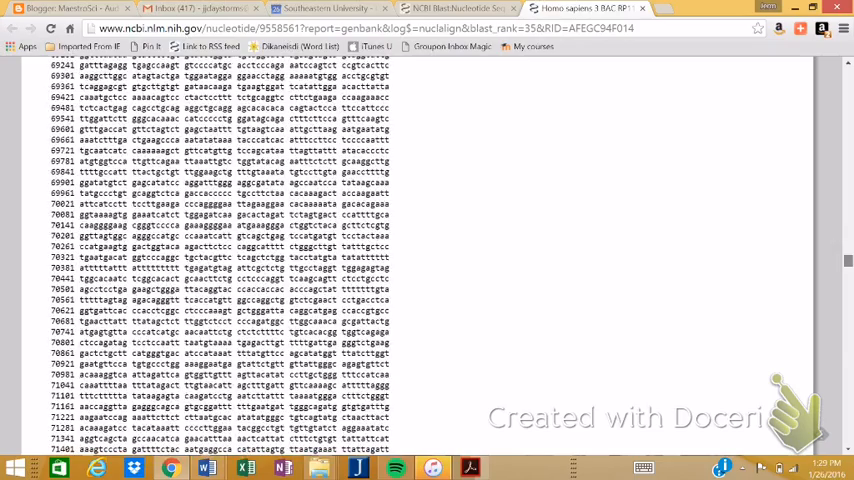
pyautogui.scroll(-3)
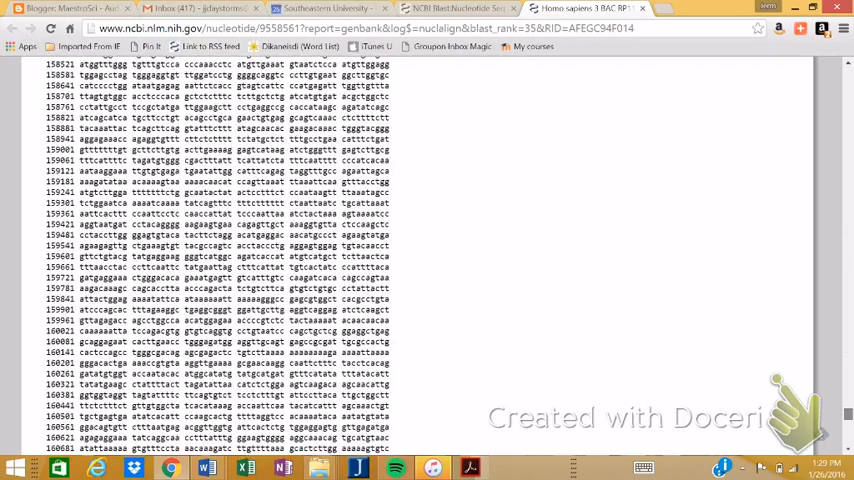